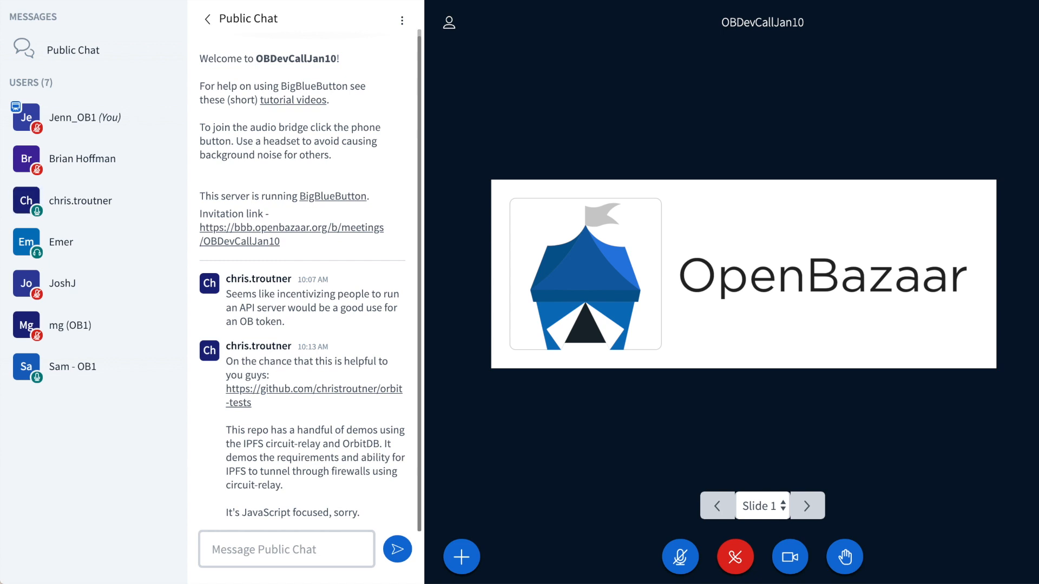
scroll("down", 3)
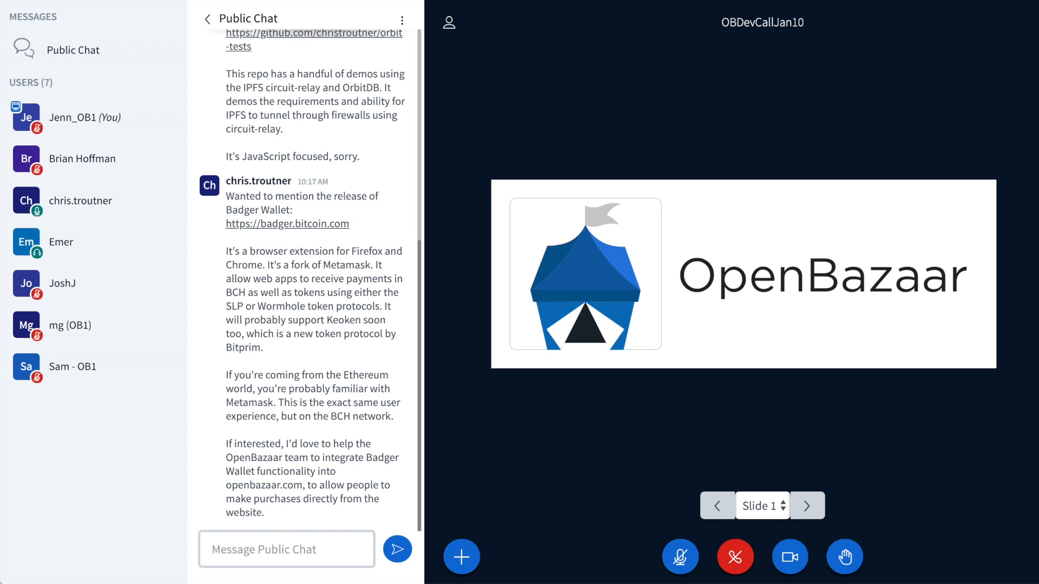